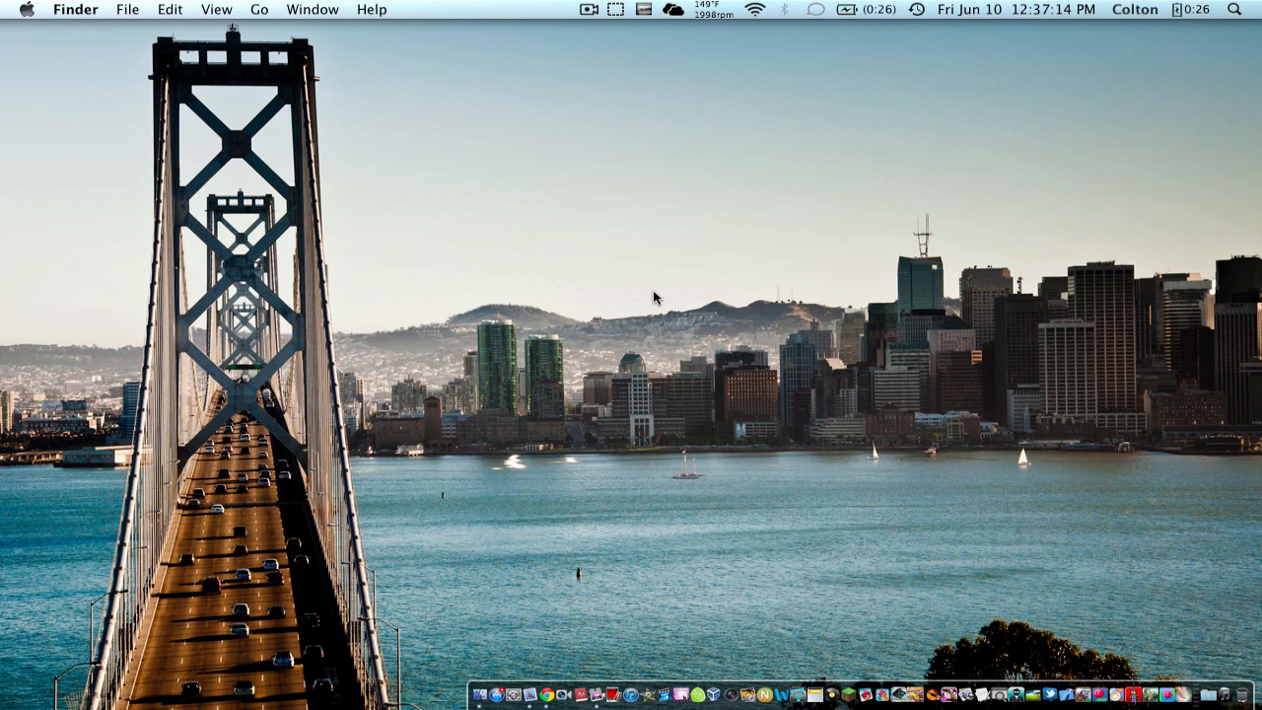
{"action": "mouse_move", "coordinate": [670, 296]}
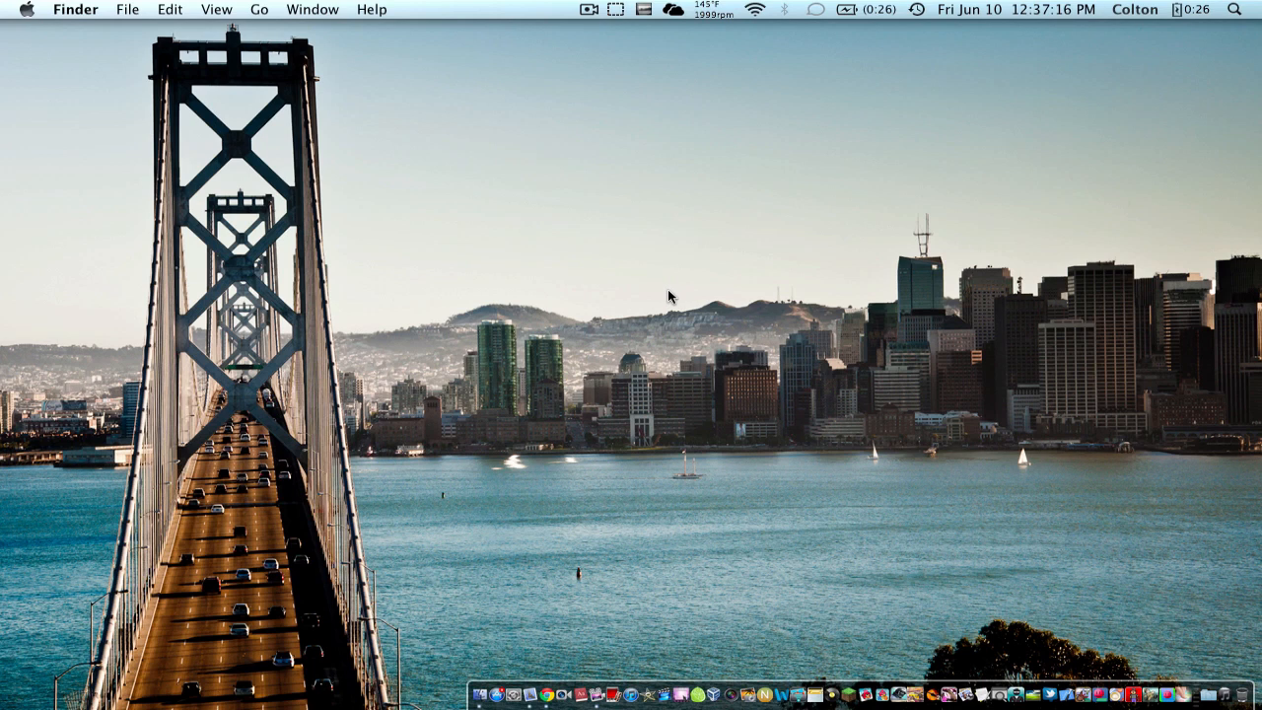
{"action": "mouse_move", "coordinate": [678, 678]}
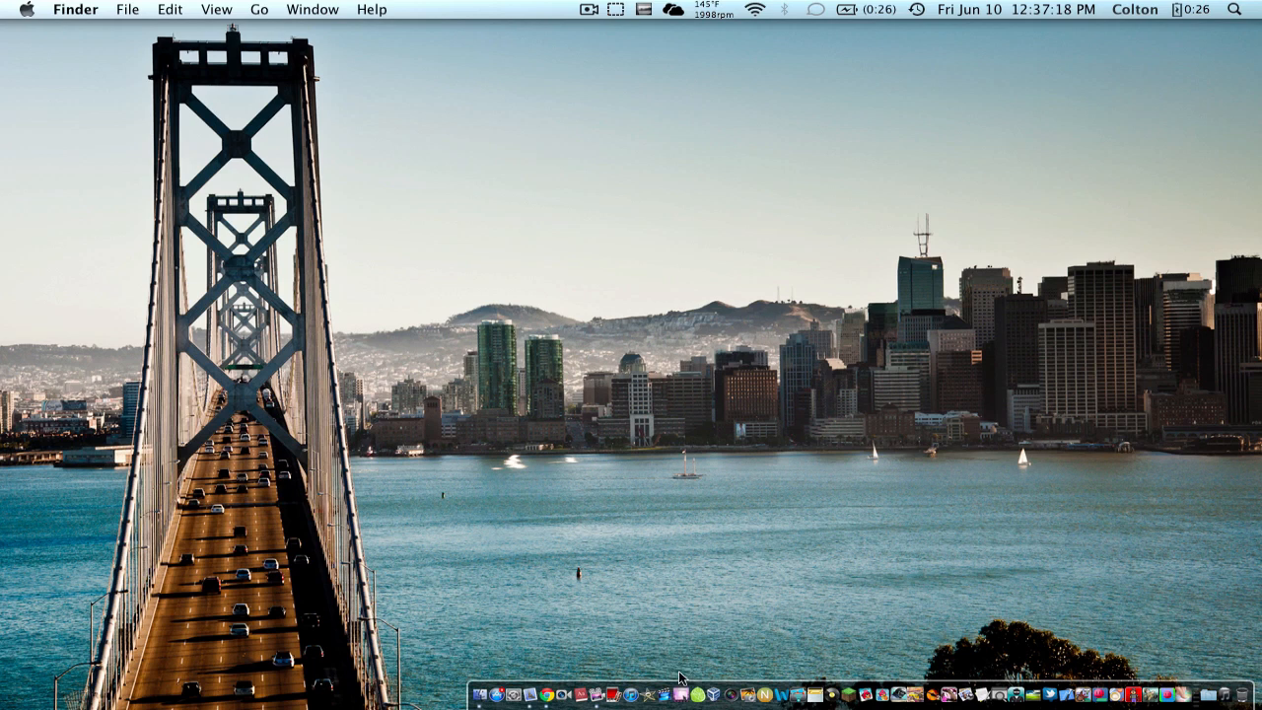
{"action": "mouse_move", "coordinate": [680, 694]}
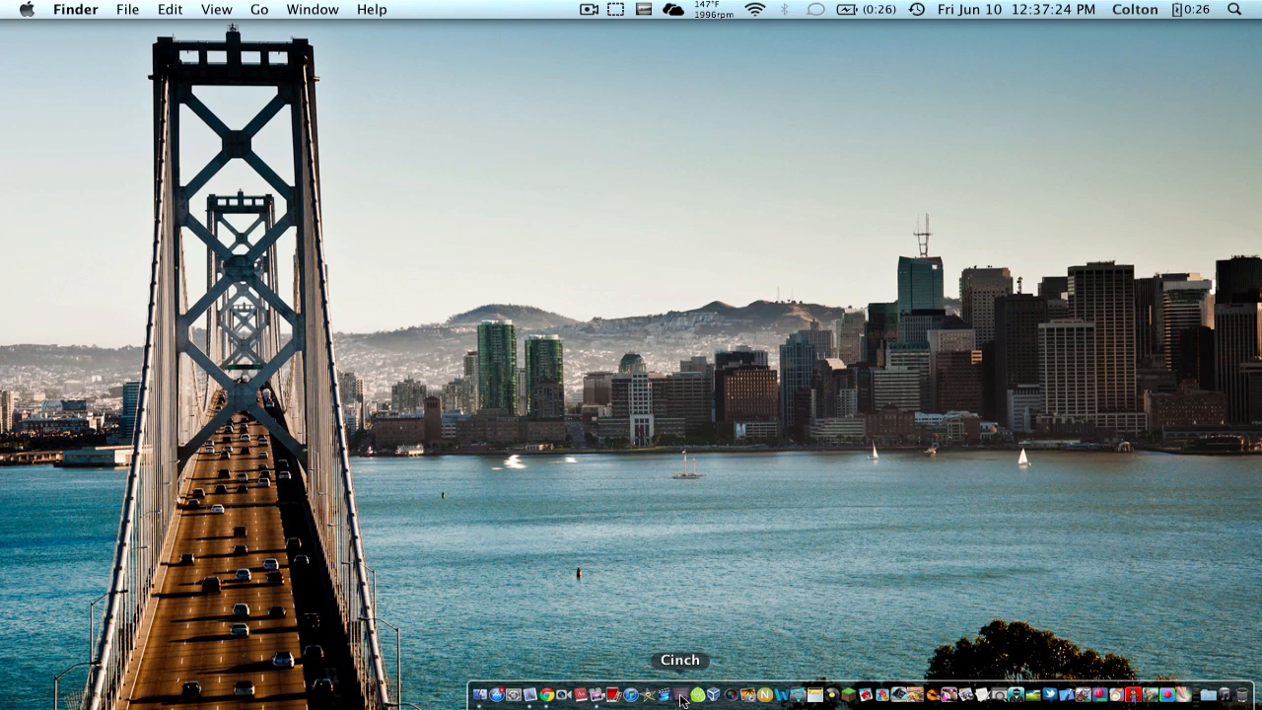
Step: Review the Cinch settings window briefly and dismiss it
{"action": "left_click", "coordinate": [680, 694]}
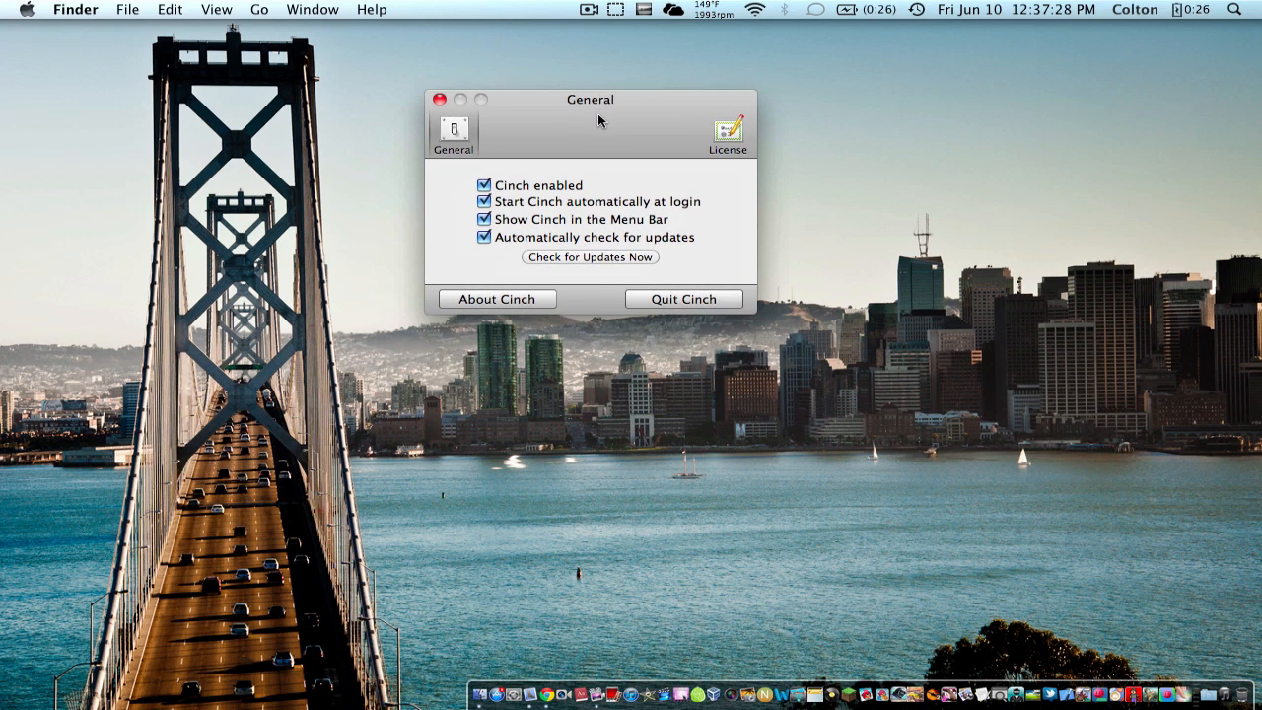
{"action": "mouse_move", "coordinate": [568, 295]}
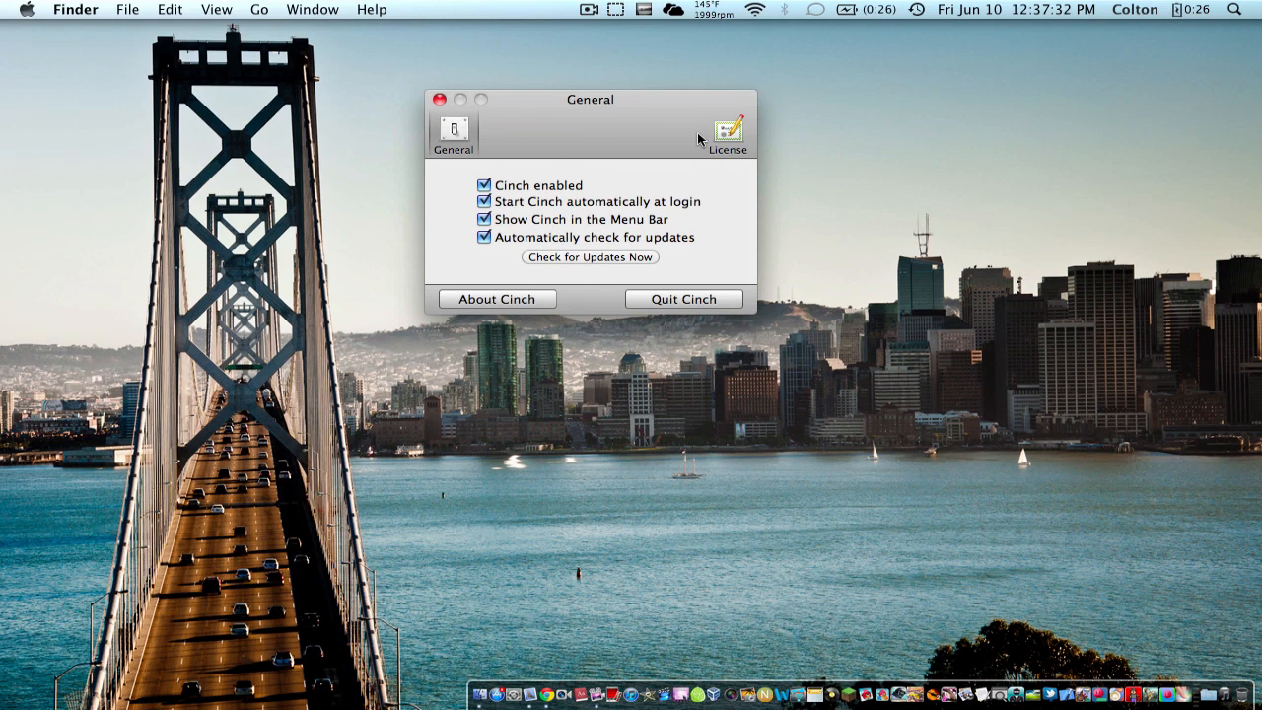
{"action": "mouse_move", "coordinate": [509, 110]}
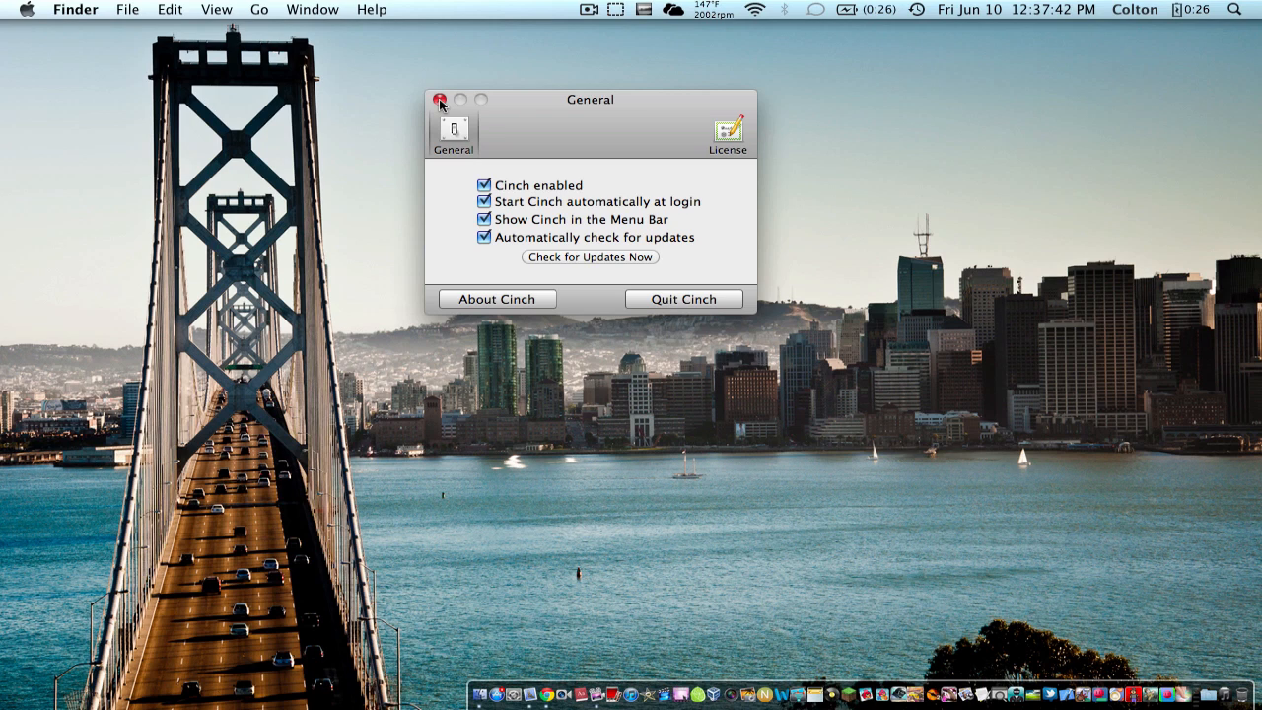
{"action": "left_click", "coordinate": [439, 98]}
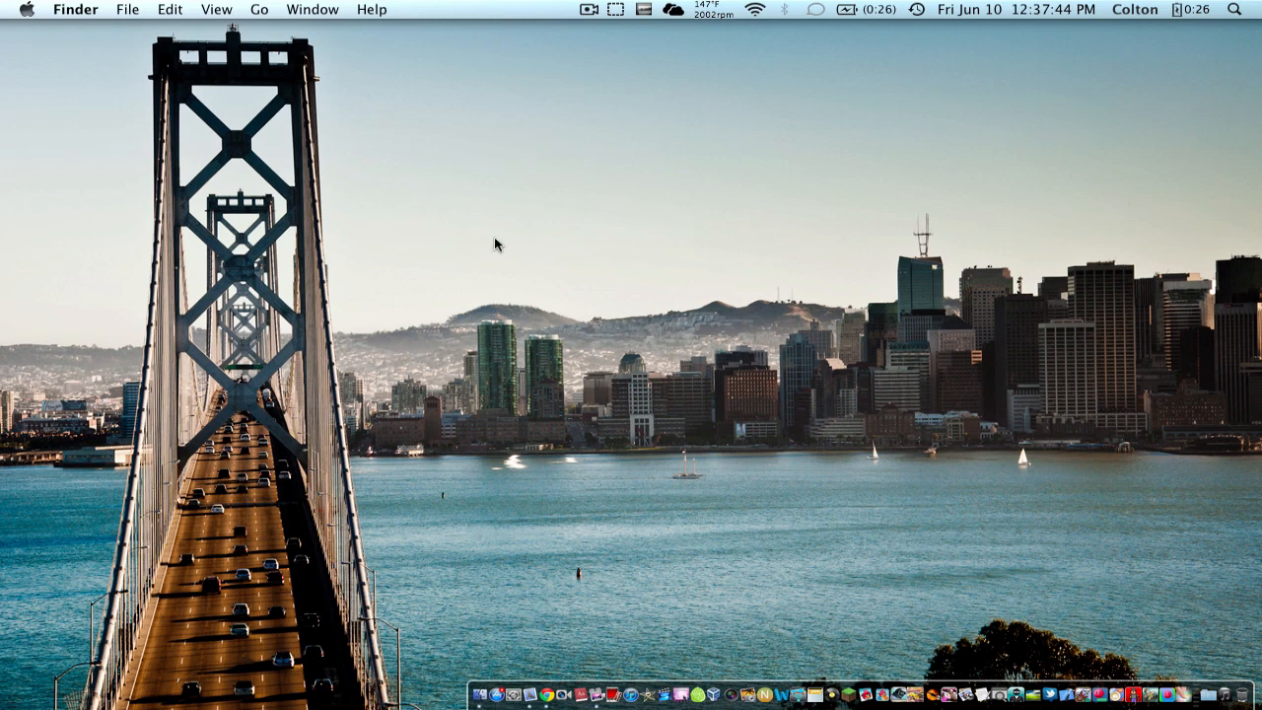
{"action": "mouse_move", "coordinate": [588, 233]}
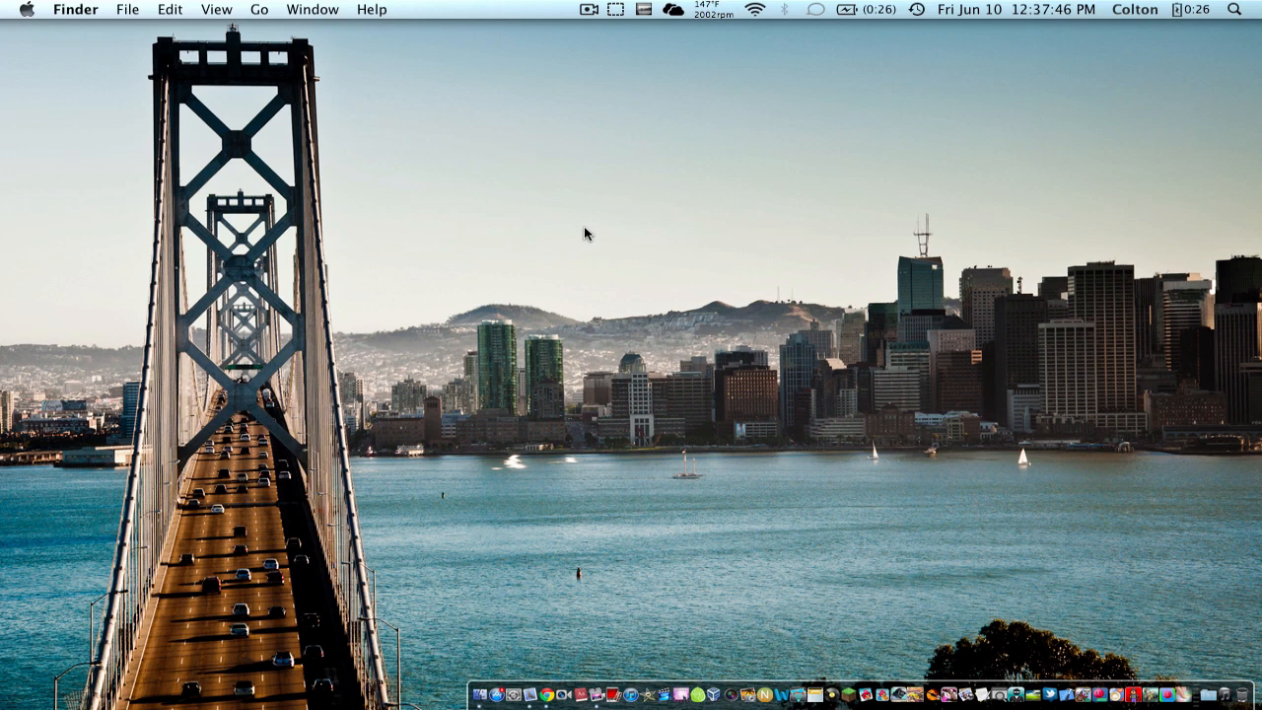
{"action": "mouse_move", "coordinate": [952, 619]}
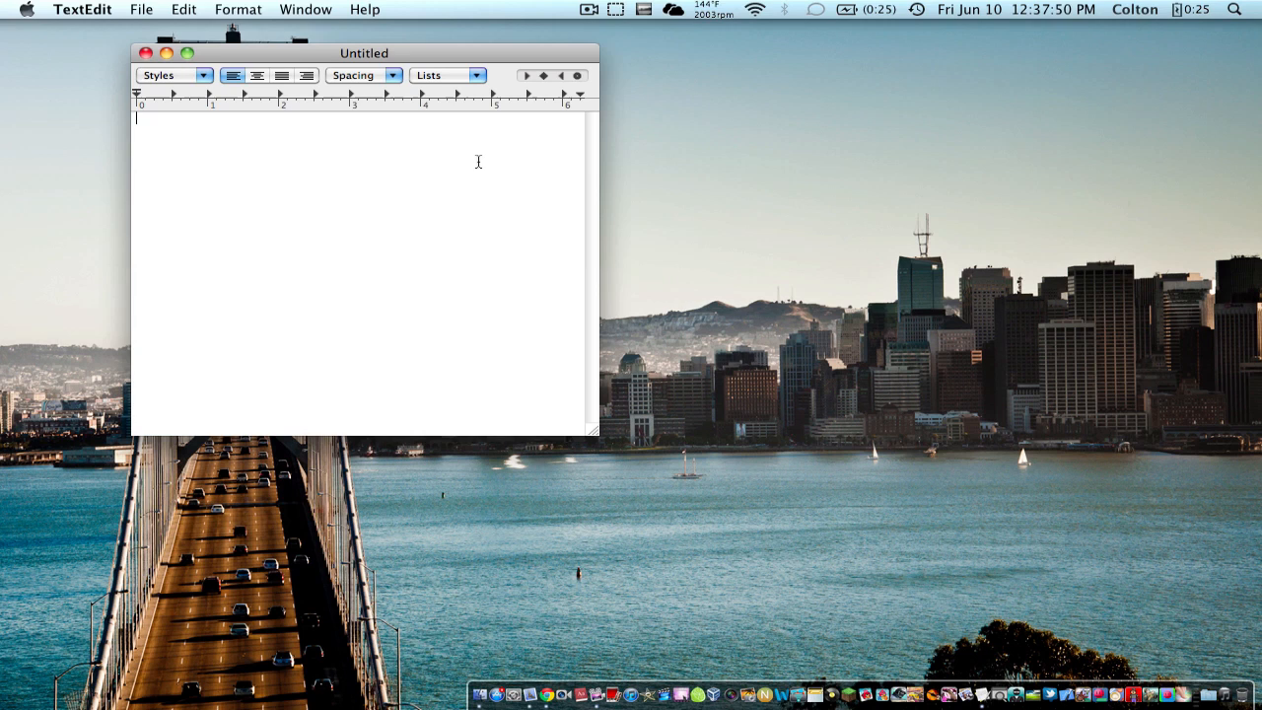
Step: Enter the word 'colton1' into the new Untitled TextEdit document and grab its title bar
{"action": "type", "text": "colton101998"}
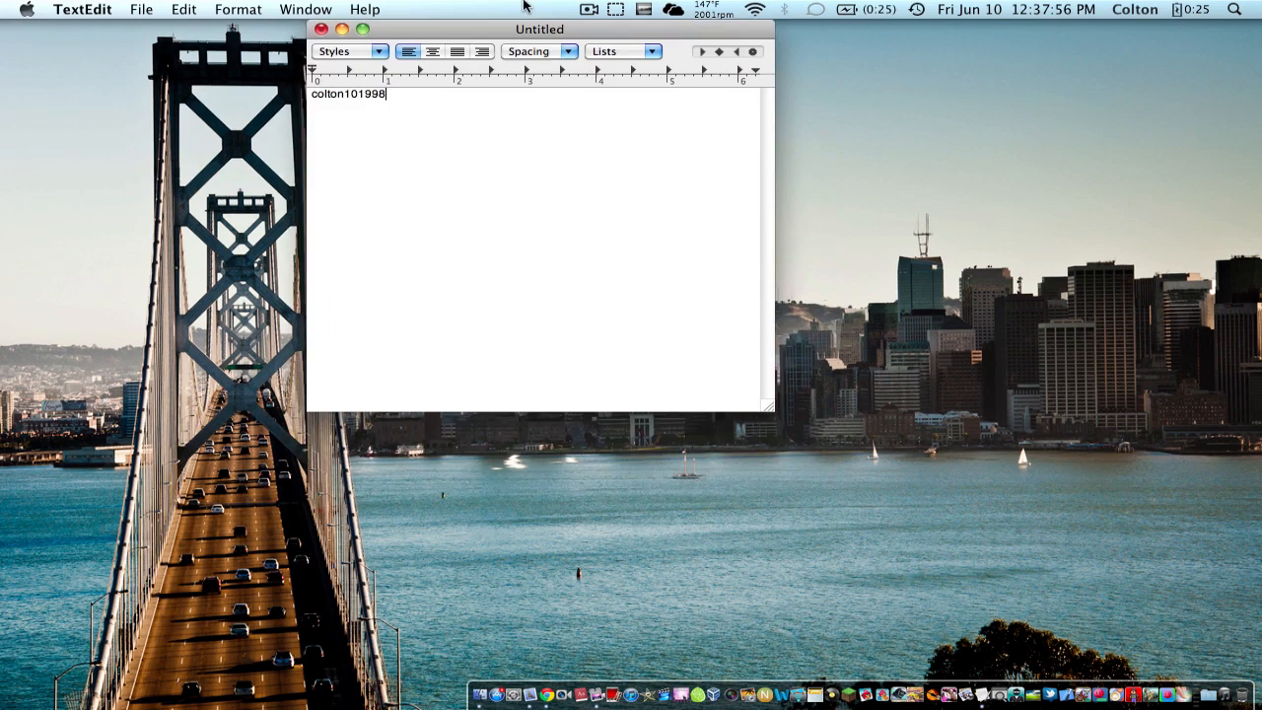
{"action": "left_click", "coordinate": [362, 30]}
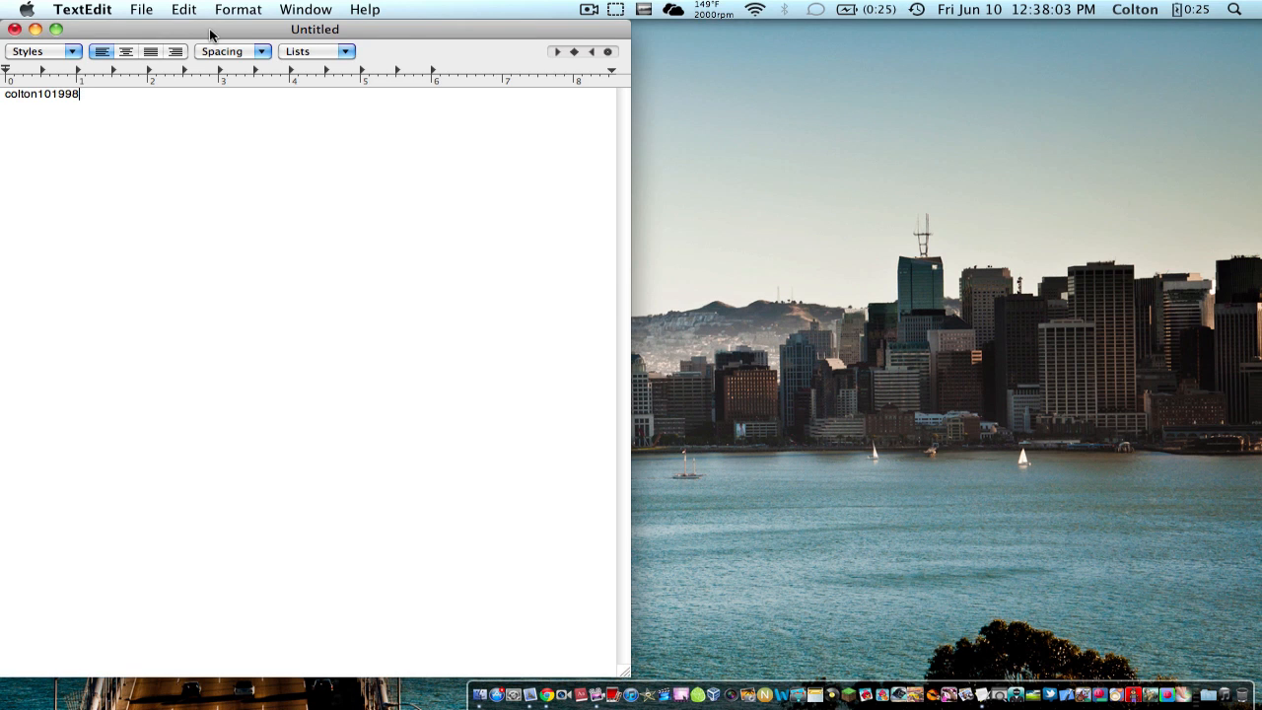
Step: Snap the TextEdit window to the right screen edge, pull it back to normal size, then carry it toward the top edge
{"action": "left_click_drag", "start_coordinate": [313, 30], "coordinate": [1180, 55]}
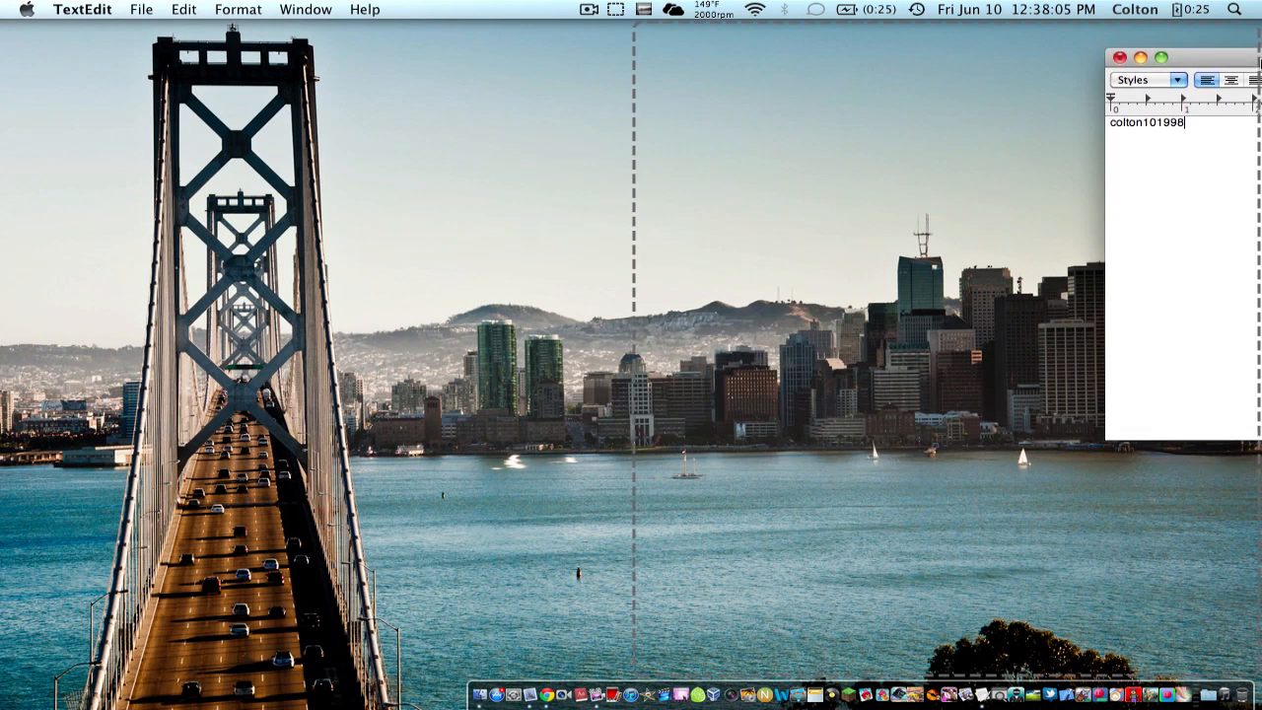
{"action": "left_click_drag", "start_coordinate": [1182, 58], "coordinate": [871, 71]}
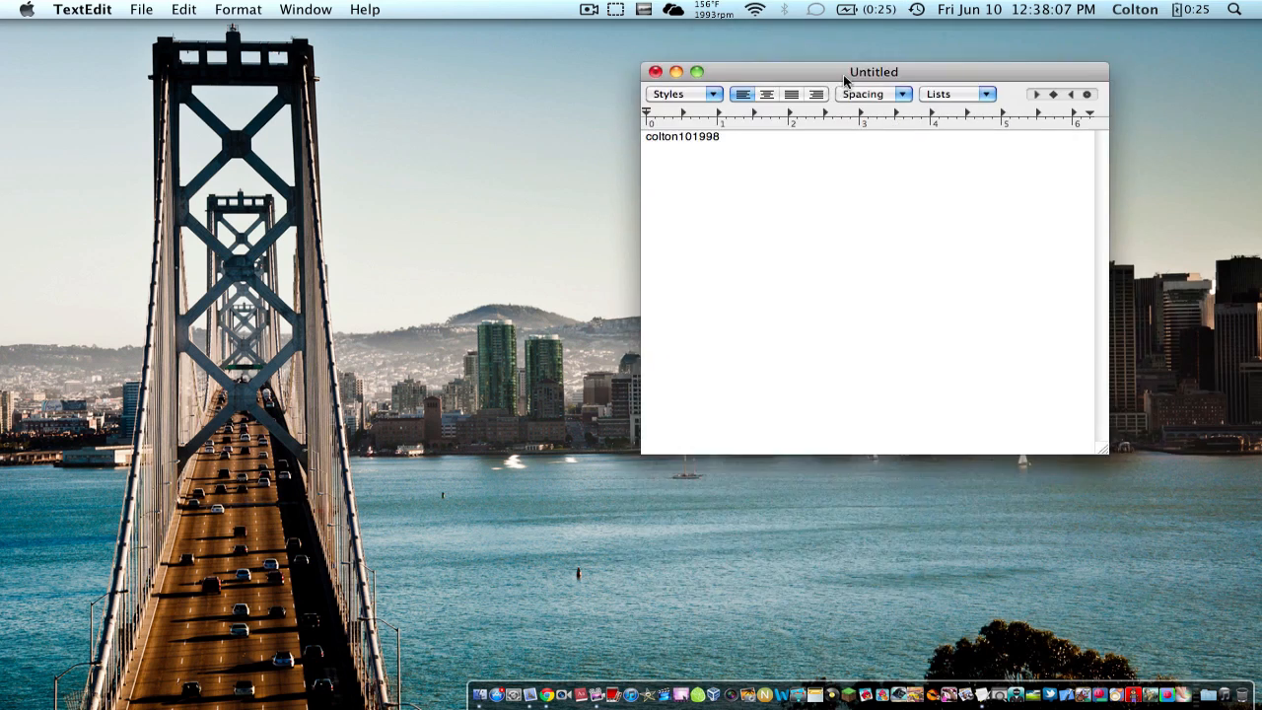
{"action": "left_click_drag", "start_coordinate": [871, 71], "coordinate": [559, 30]}
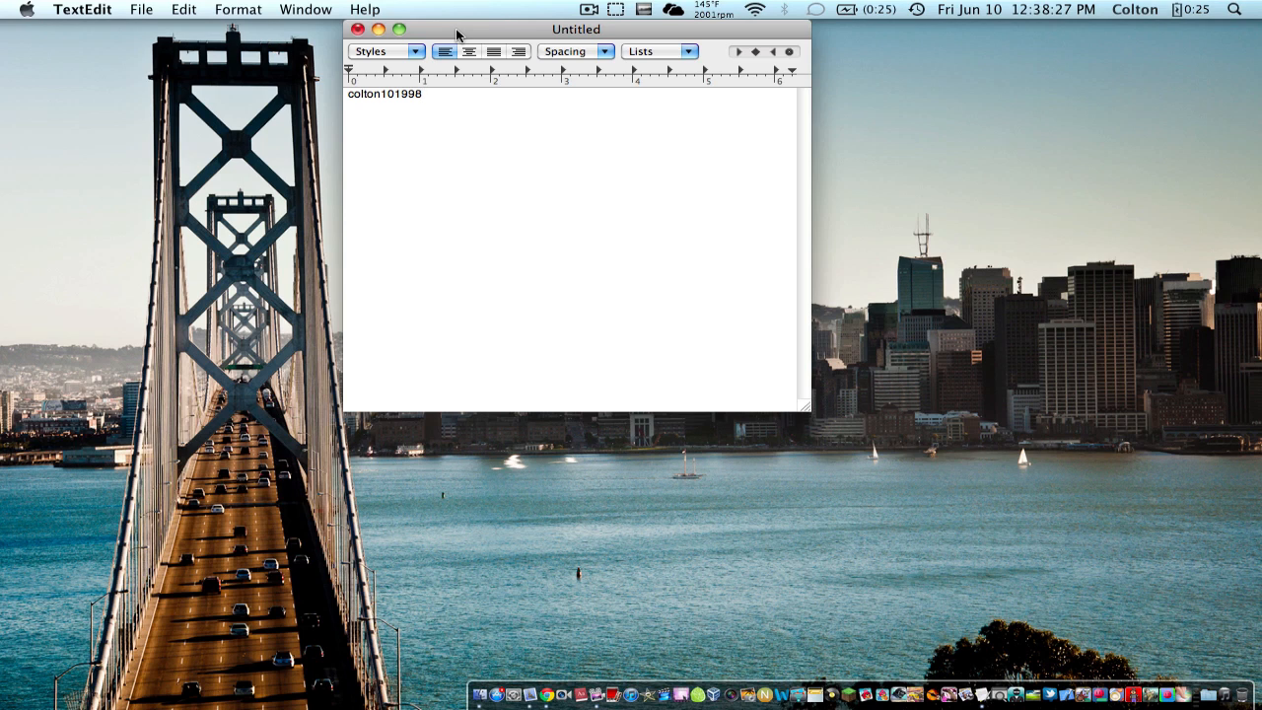
{"action": "mouse_move", "coordinate": [243, 6]}
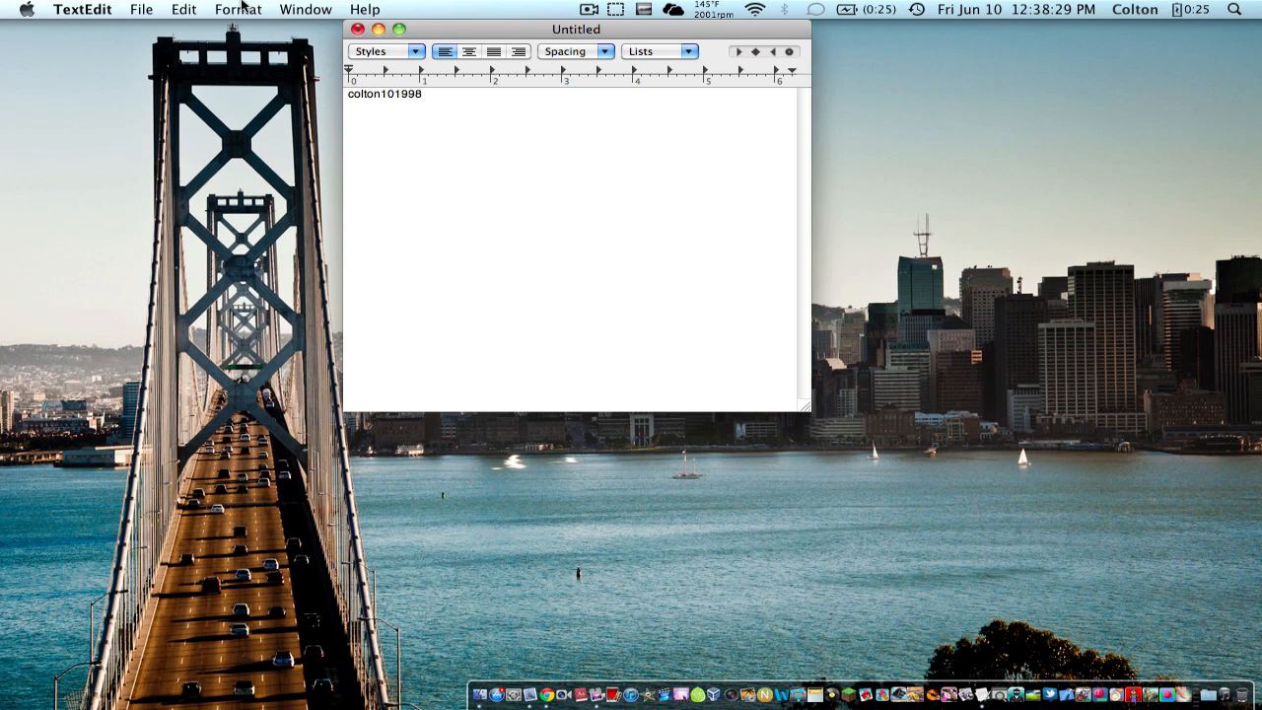